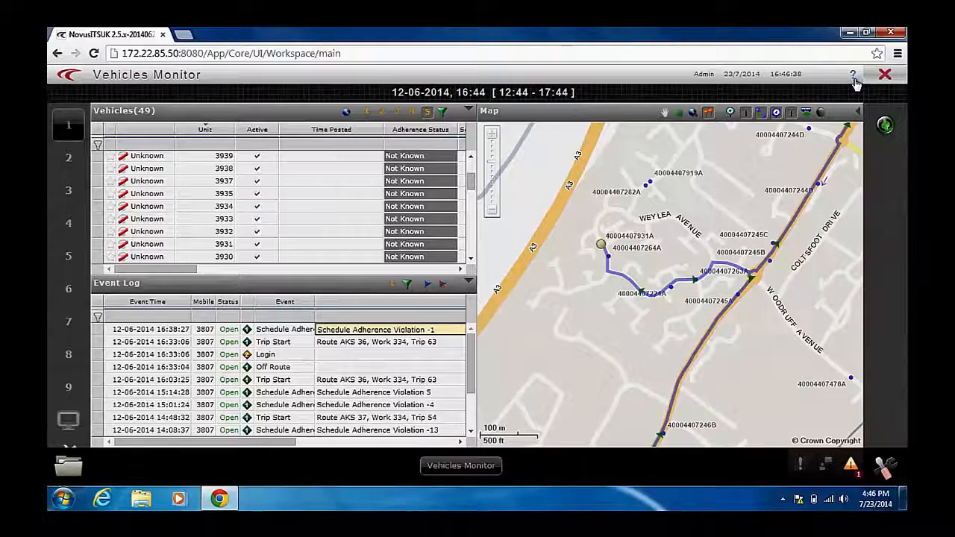
mouse_move(852, 74)
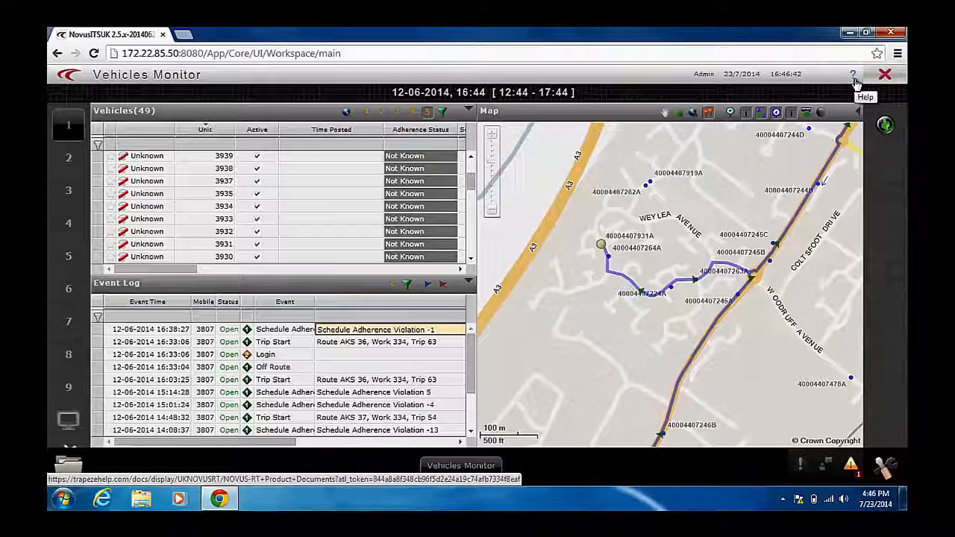
Open the NOVUS-RT Product Documents page on TrapezeHelp from the Vehicles Monitor help icon.
click(852, 74)
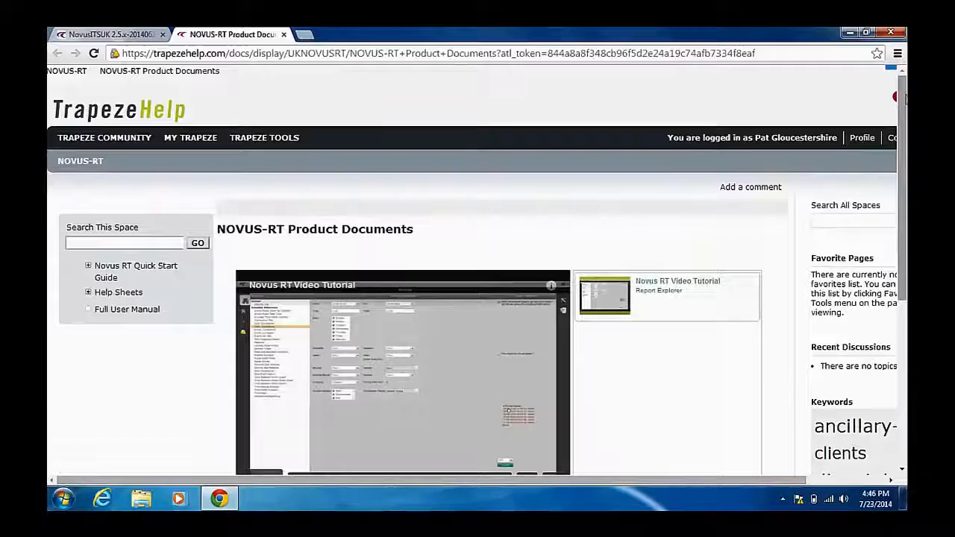
scroll(down, 3)
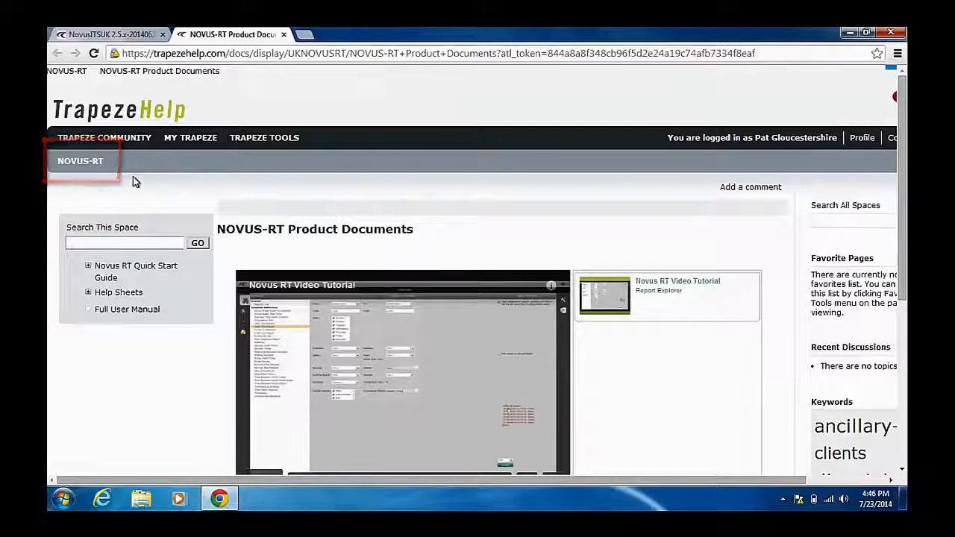
mouse_move(131, 174)
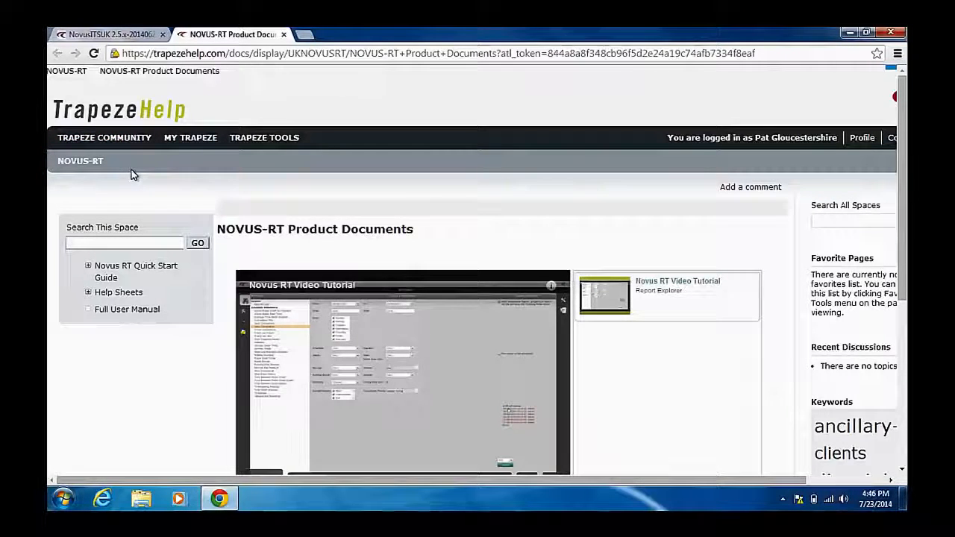
mouse_move(241, 179)
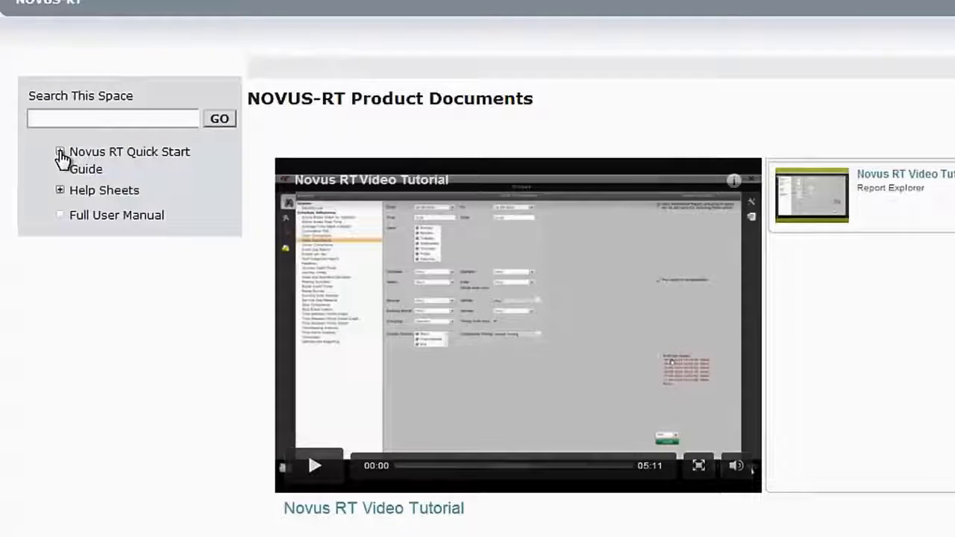
Expand the Quick Start Guide, open Accessing Novus RT, and expand the Help Sheets list.
click(60, 151)
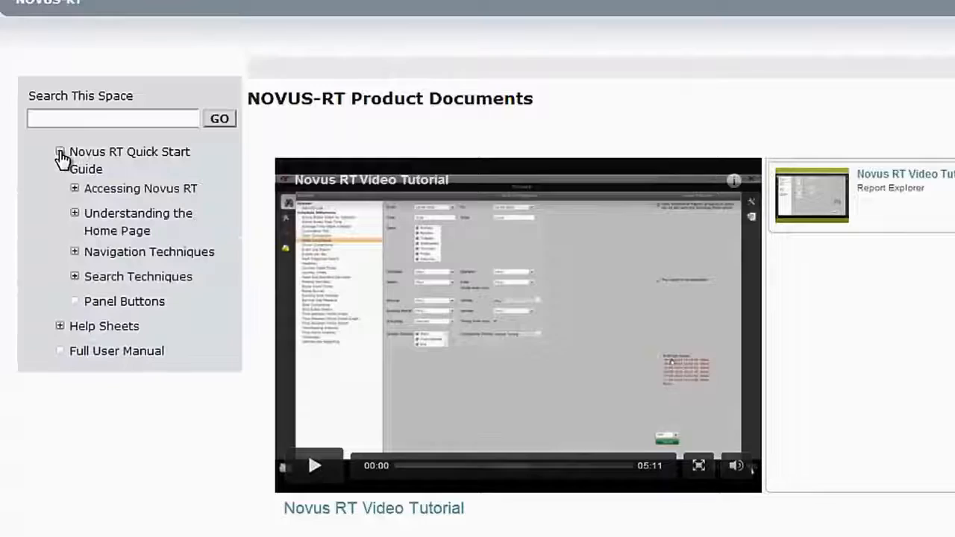
click(140, 188)
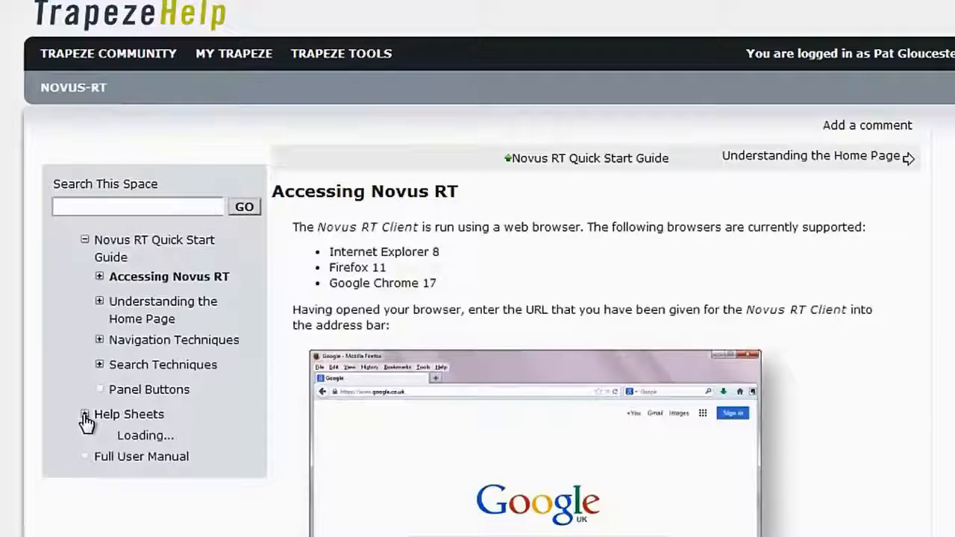
click(84, 415)
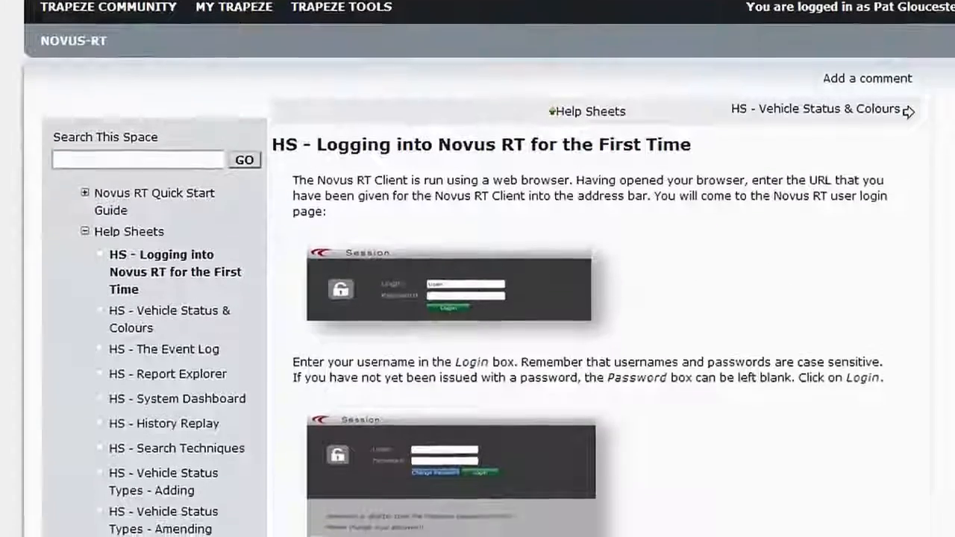
scroll(down, 3)
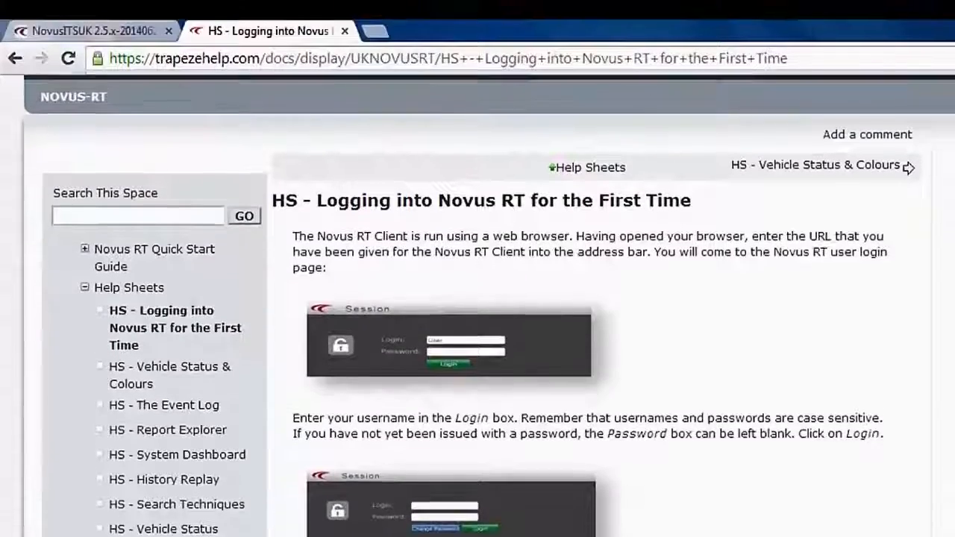
scroll(up, 3)
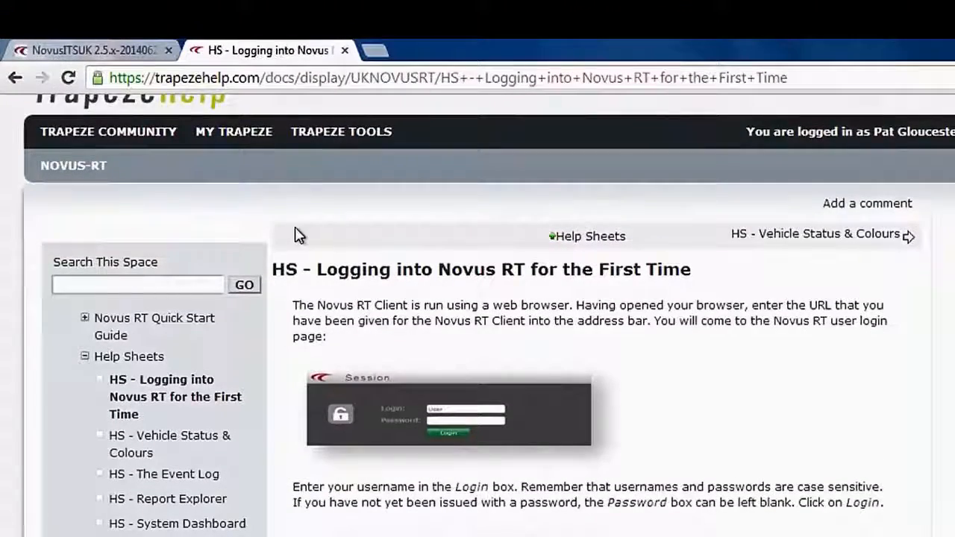
From the Trapeze Community welcome page, choose 'dispatching' in the Keywords cloud.
click(108, 131)
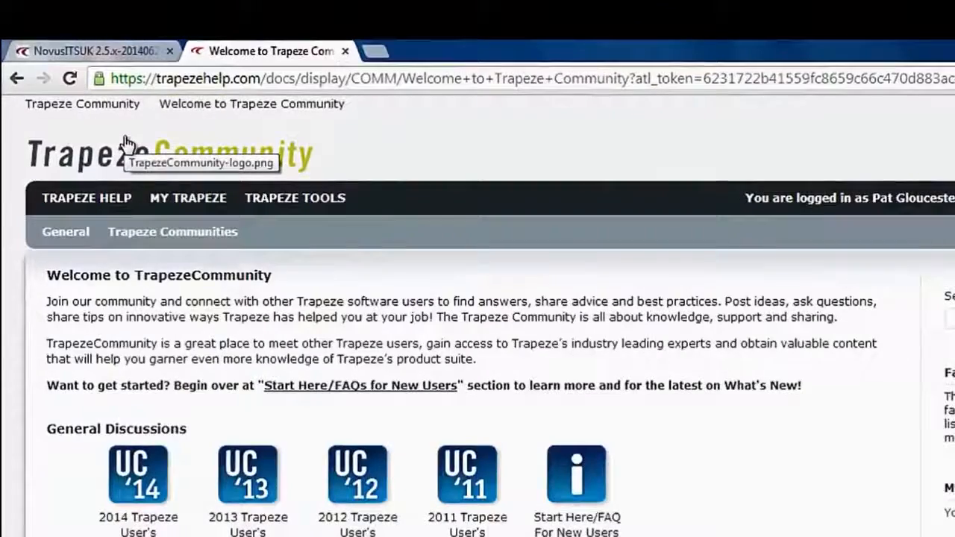
scroll(down, 3)
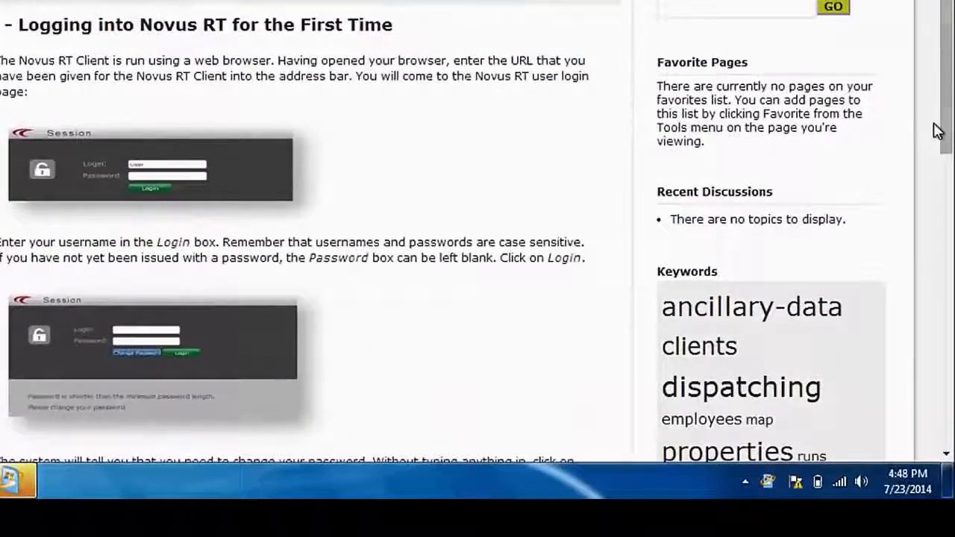
scroll(down, 3)
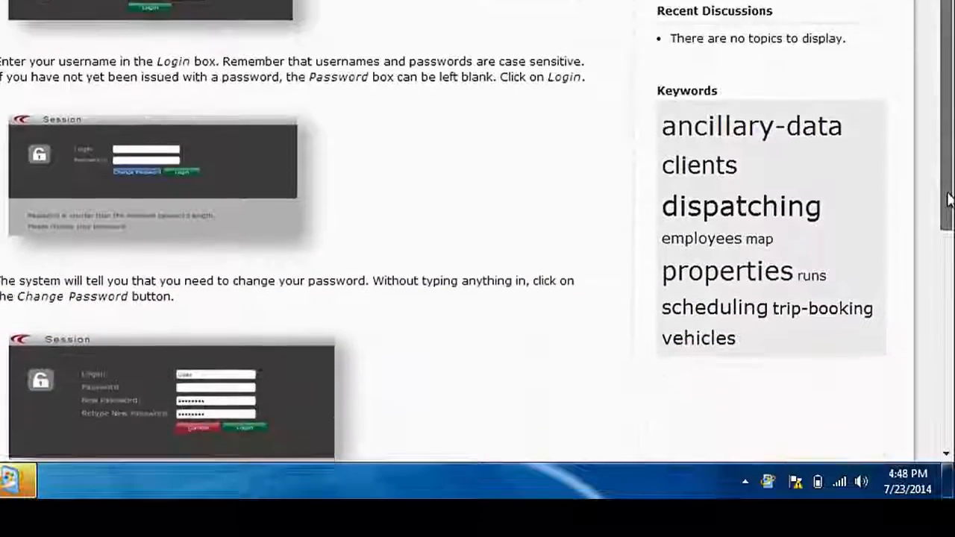
scroll(up, 3)
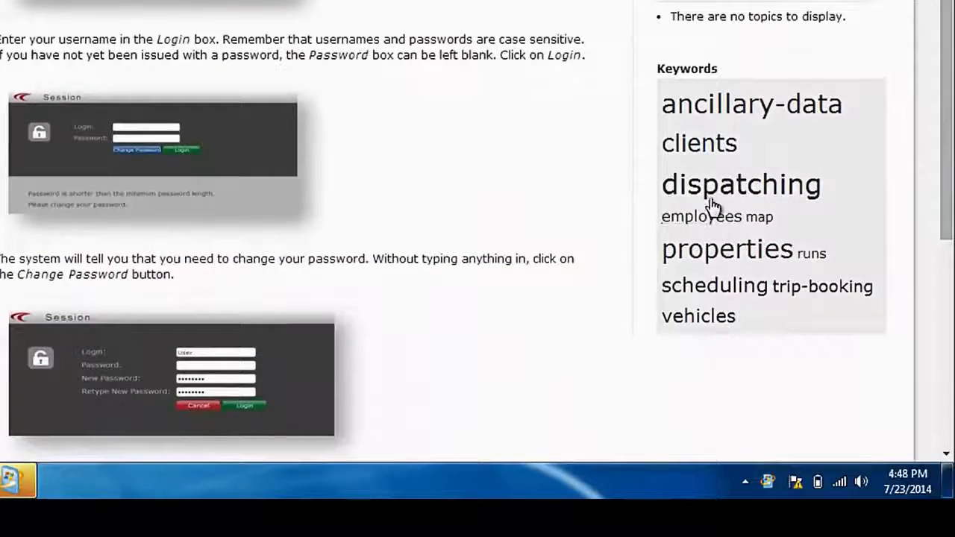
click(741, 184)
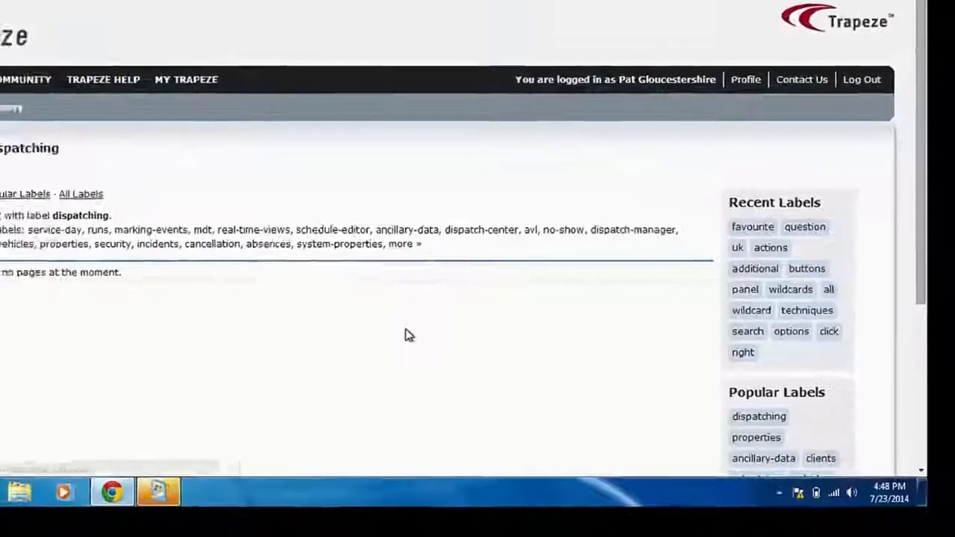